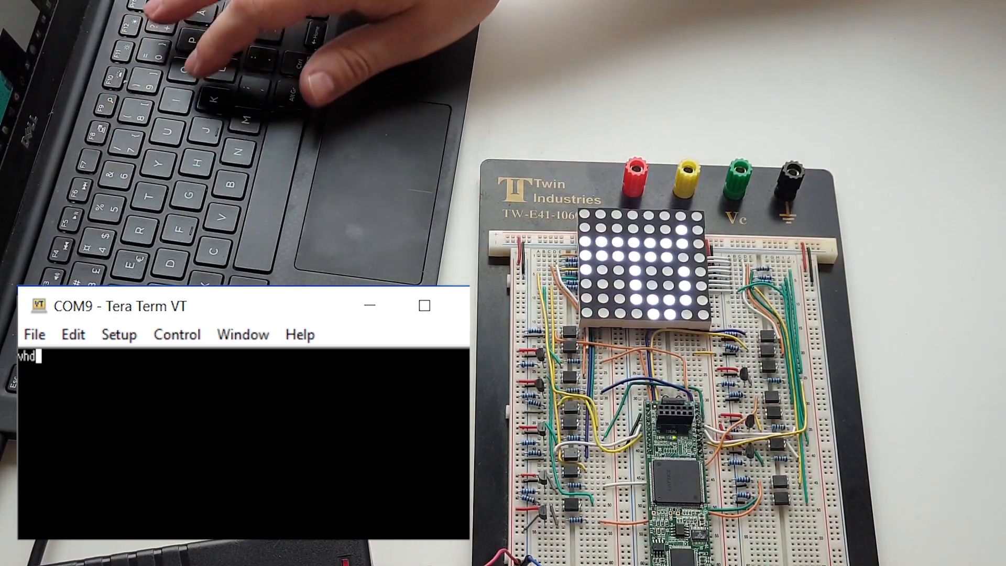
# Send the character 1 over the COM9 serial link to the FPGA board
pyautogui.write('1')
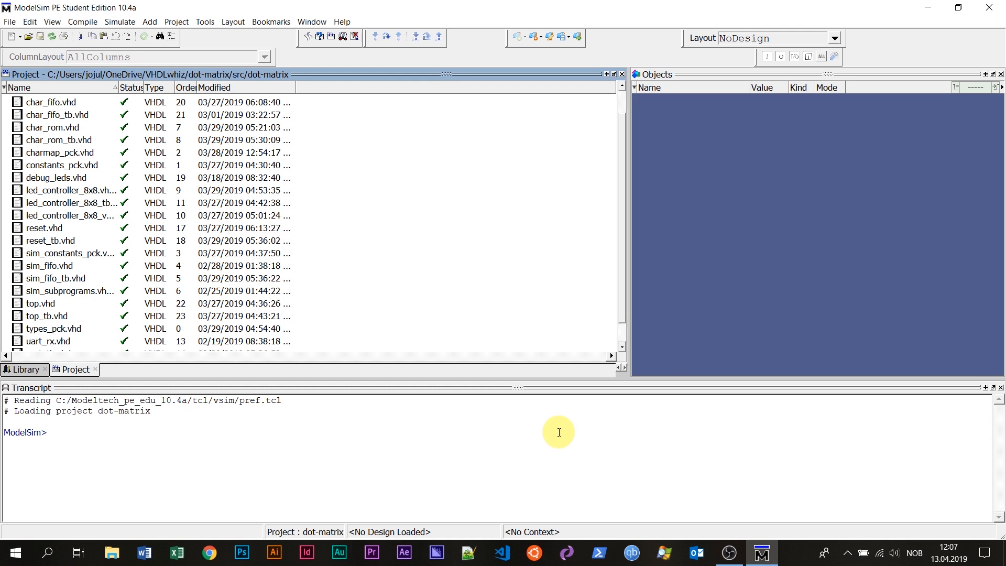
pyautogui.moveTo(328, 218)
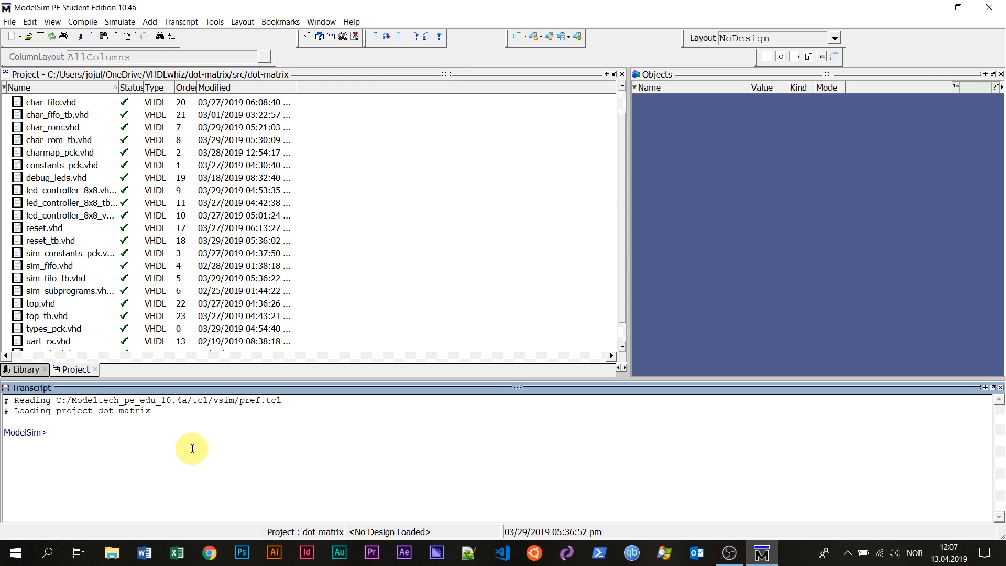
# Enter the command 'do top/interactive.do' at the ModelSim prompt
pyautogui.write('do top')
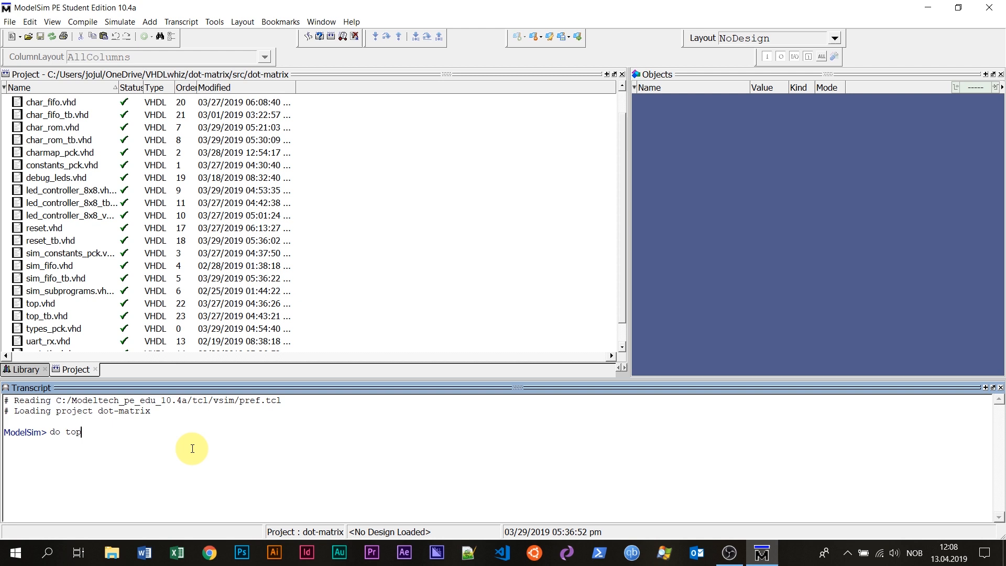
pyautogui.write('/interactive.do')
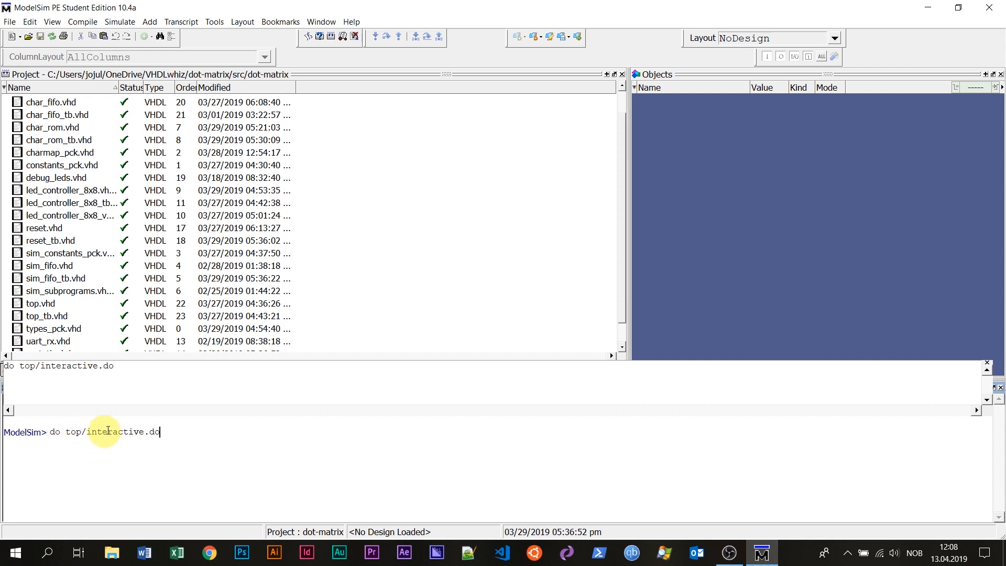
pyautogui.moveTo(169, 443)
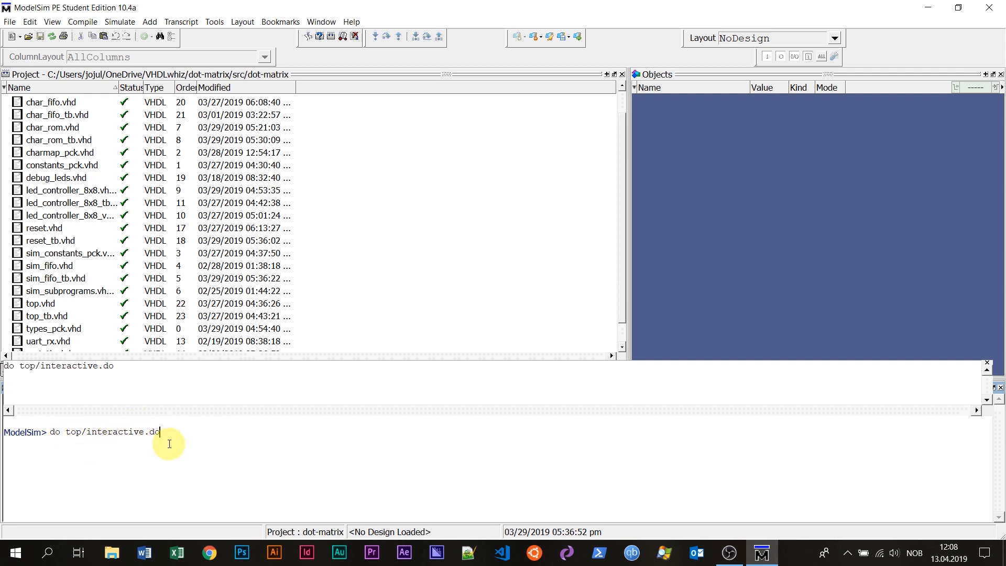
pyautogui.moveTo(184, 444)
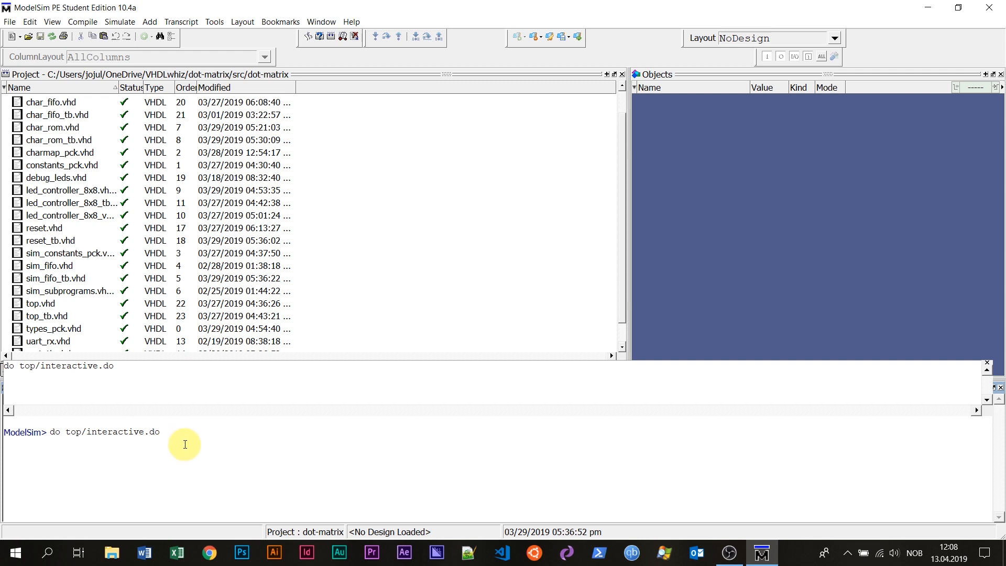
pyautogui.moveTo(195, 440)
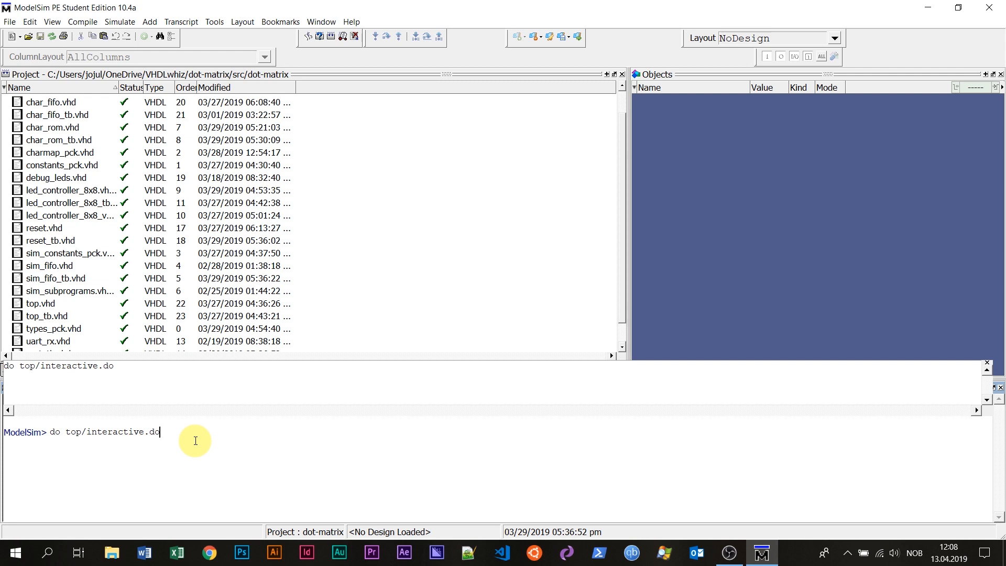
pyautogui.moveTo(210, 450)
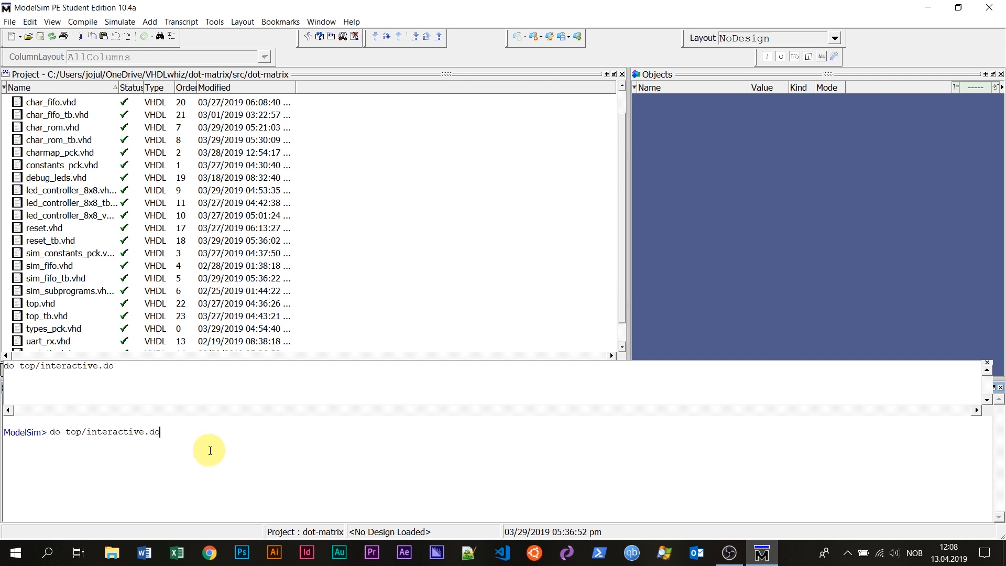
pyautogui.moveTo(190, 439)
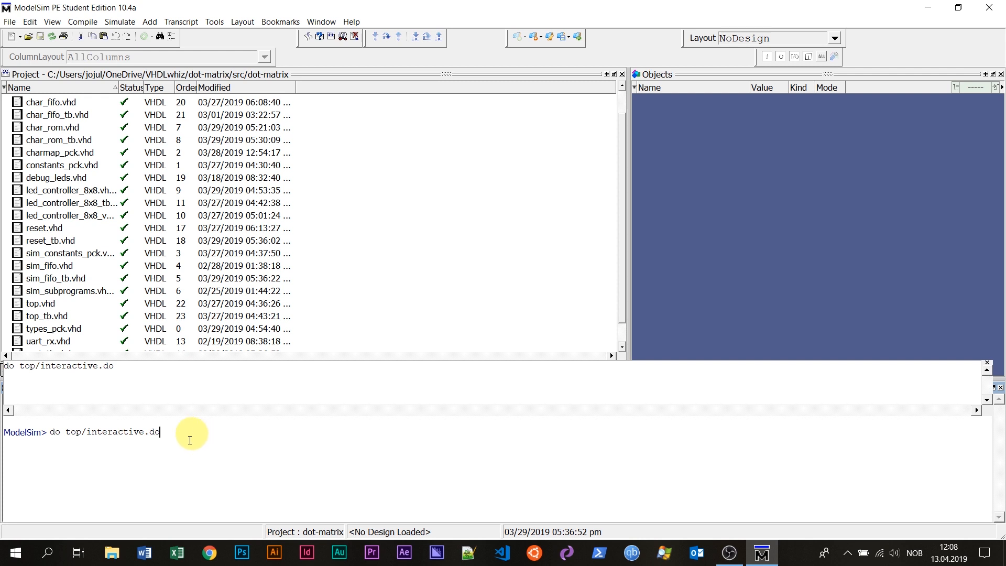
pyautogui.moveTo(233, 465)
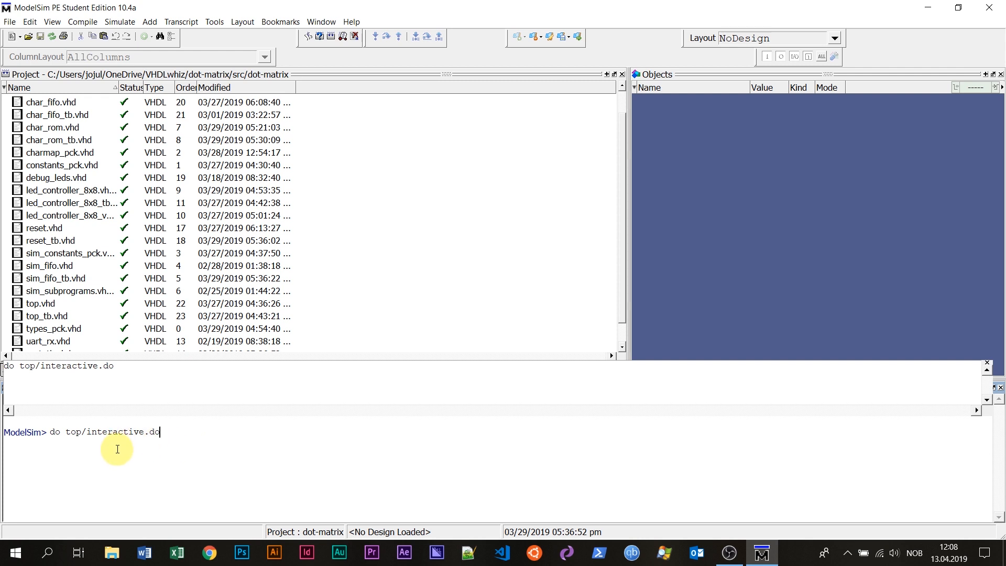
pyautogui.moveTo(141, 433)
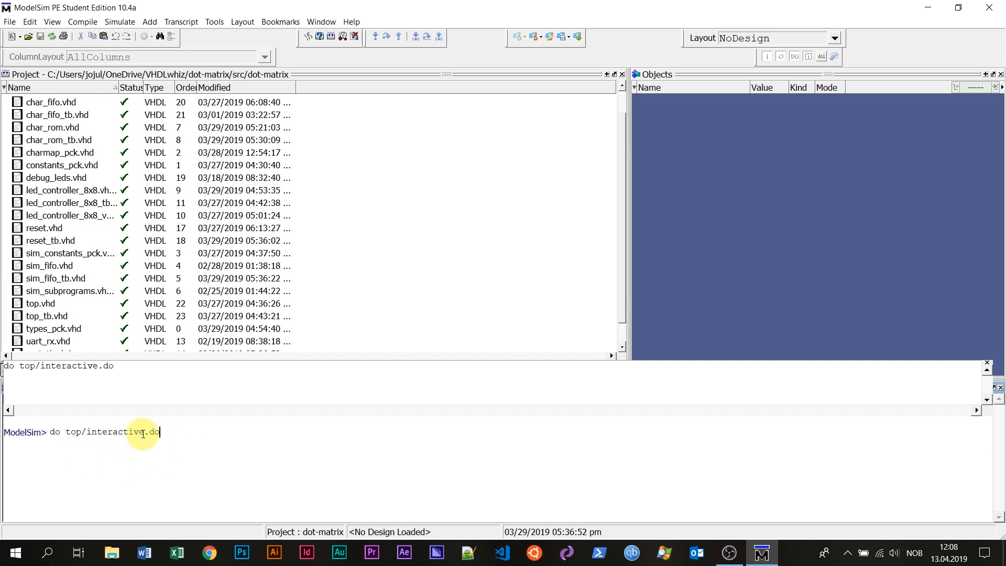
pyautogui.moveTo(239, 436)
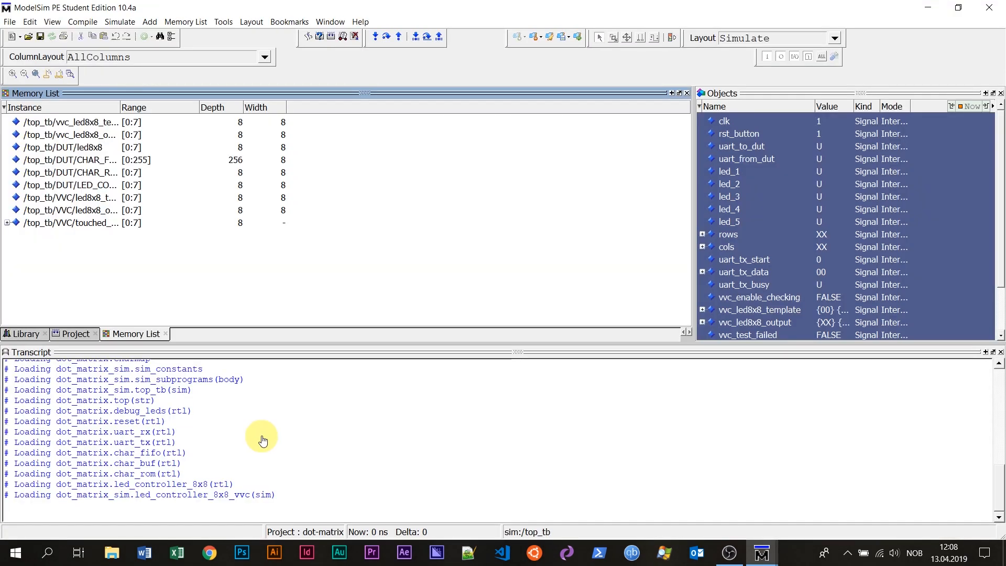
# Run the interactive.do script so top_tb loads and pauses at top_tb.vhd line 146
pyautogui.click(188, 334)
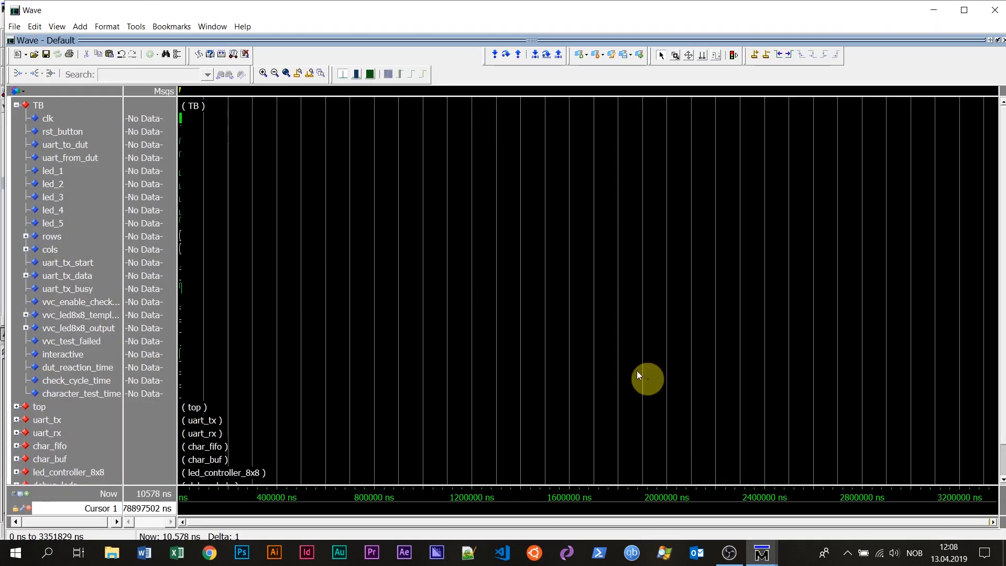
pyautogui.moveTo(187, 120)
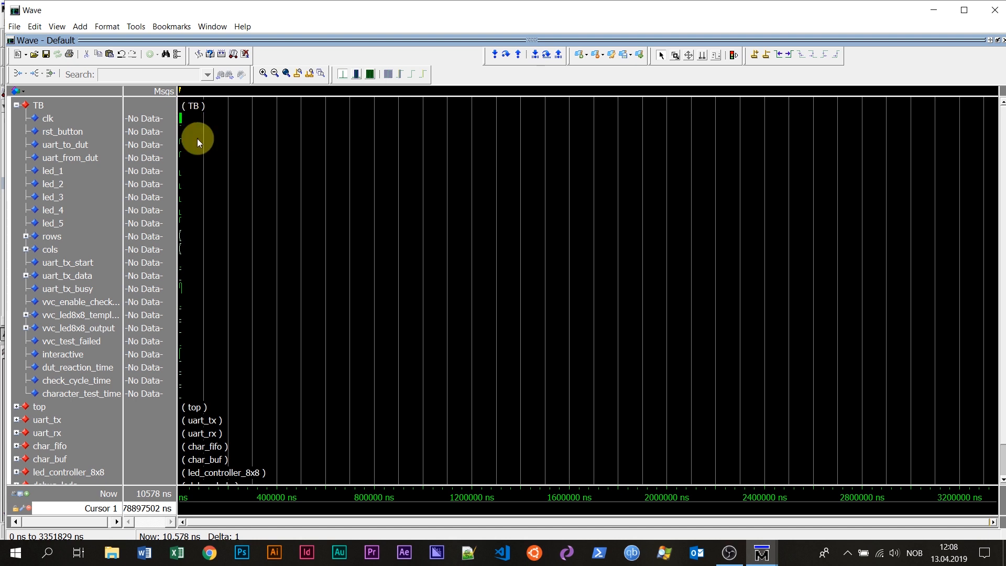
pyautogui.moveTo(276, 209)
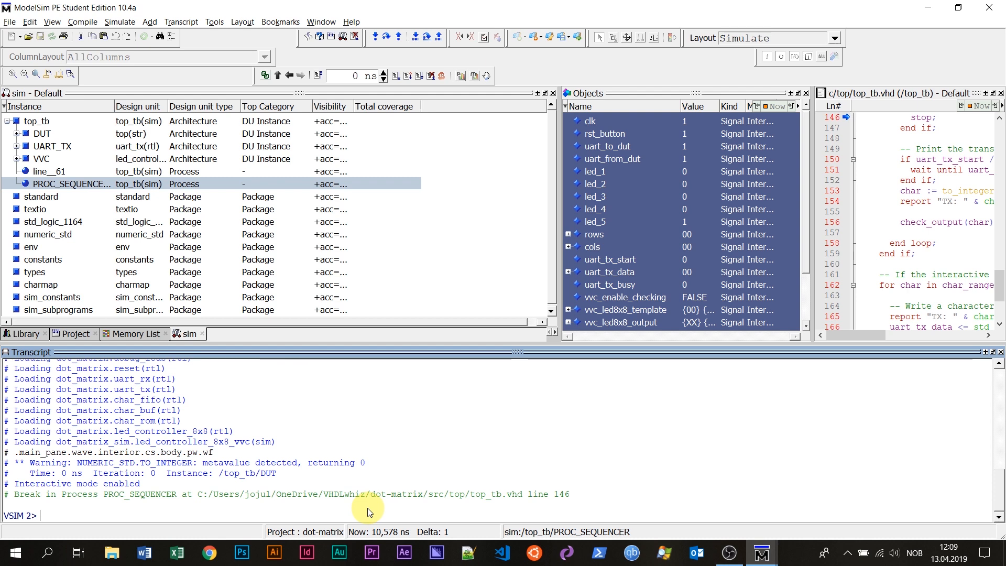
# Enter 'tx VHDL' at the VSIM 2> prompt to transmit the word VHDL
pyautogui.write('t')
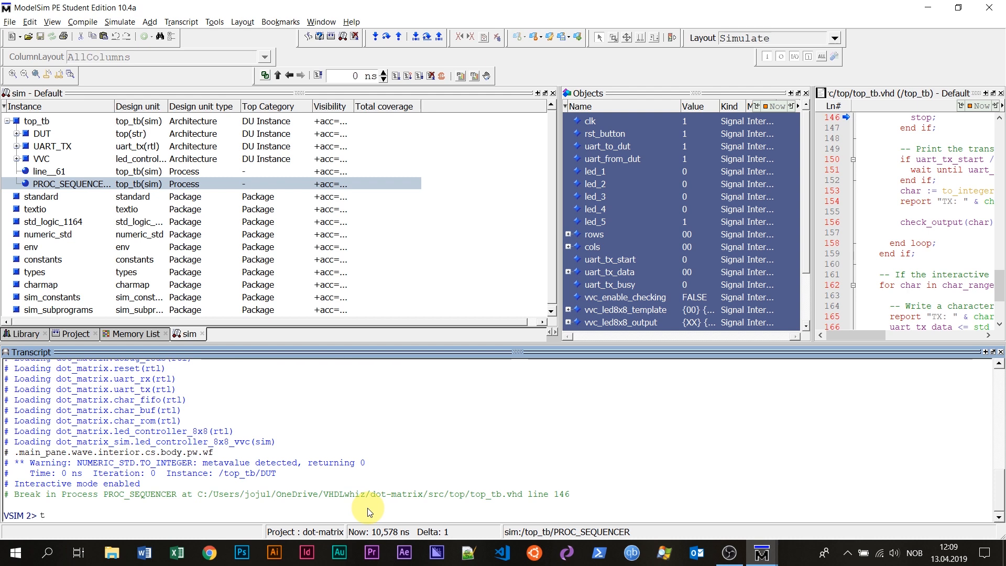
pyautogui.write('x')
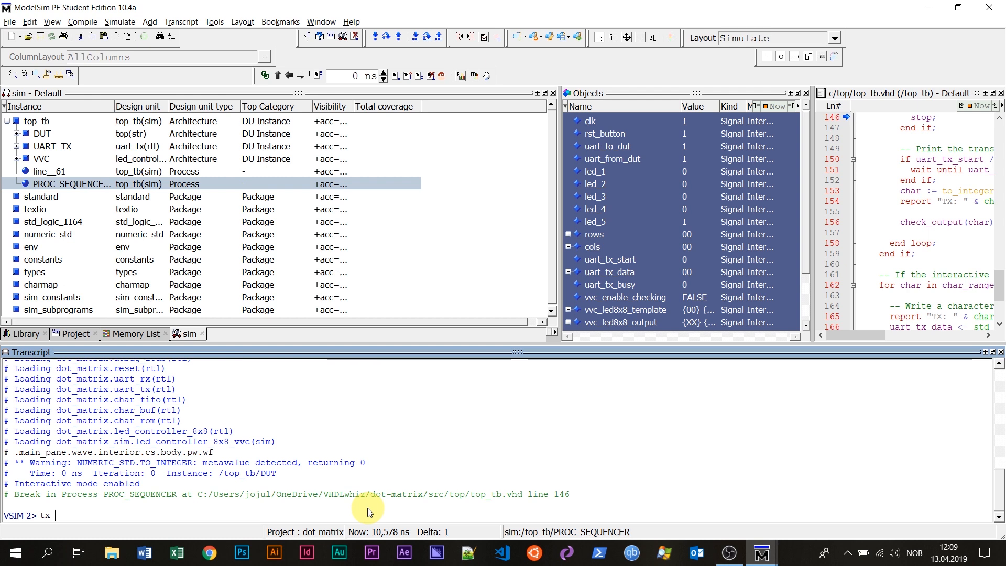
pyautogui.write('VHD')
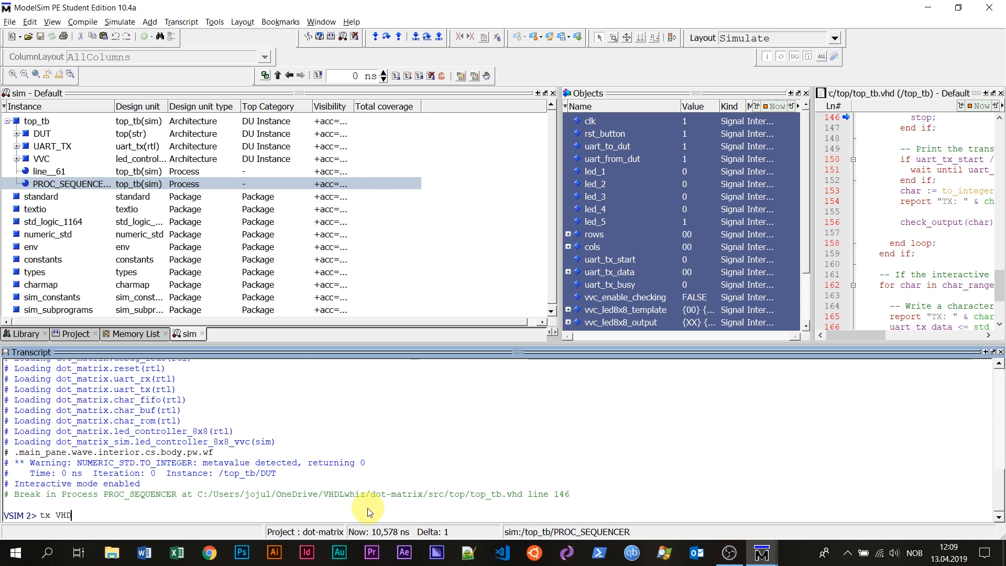
pyautogui.write('L')
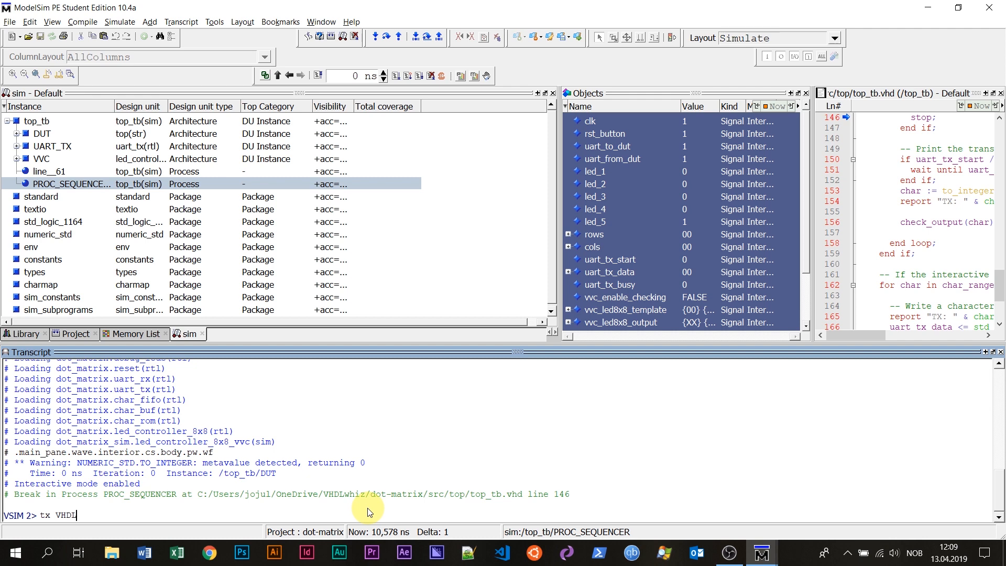
pyautogui.moveTo(81, 517)
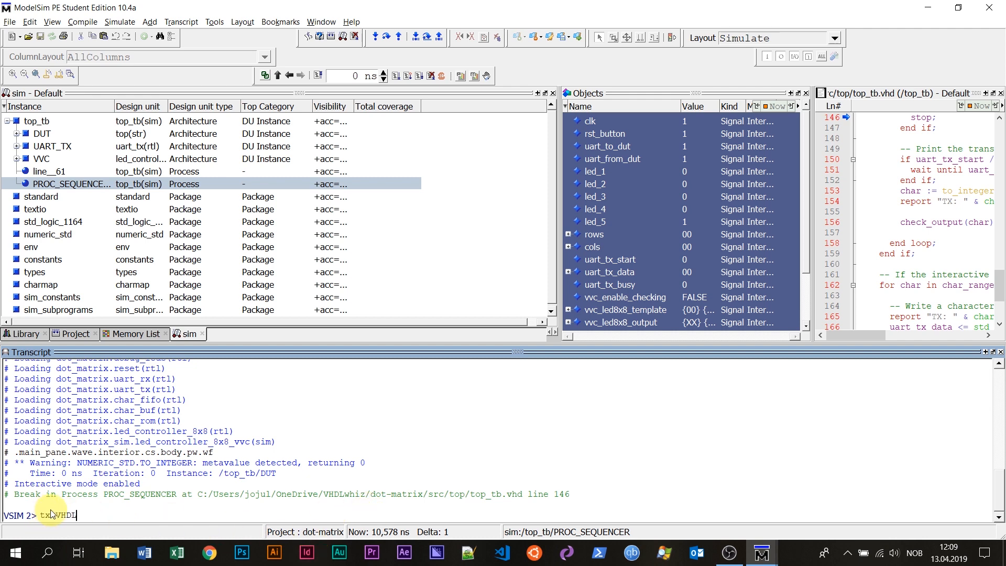
pyautogui.moveTo(54, 510)
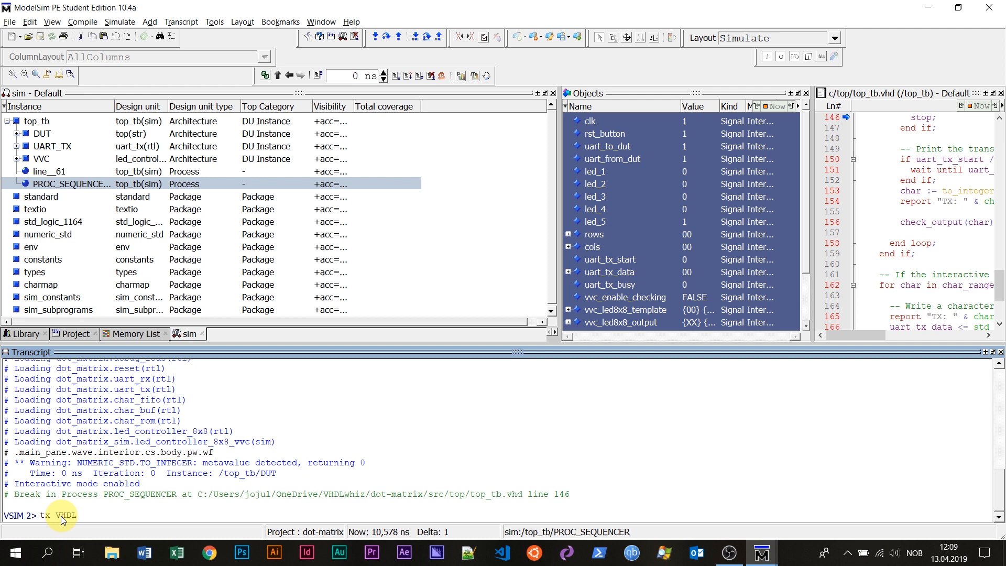
pyautogui.moveTo(67, 533)
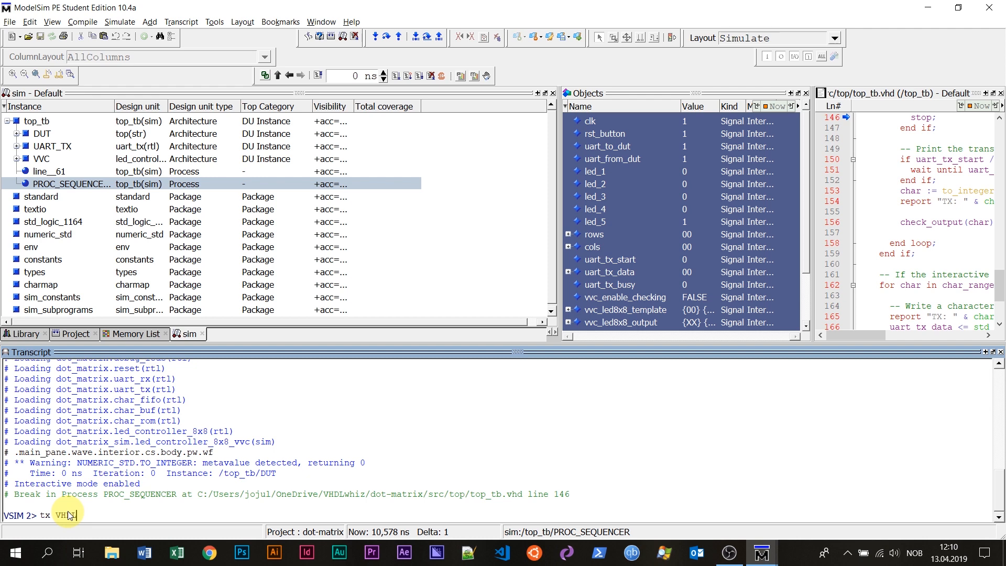
# Run 'tx VHDL' so the transcript prints each letter as an X dot-matrix pattern
pyautogui.press('Return')
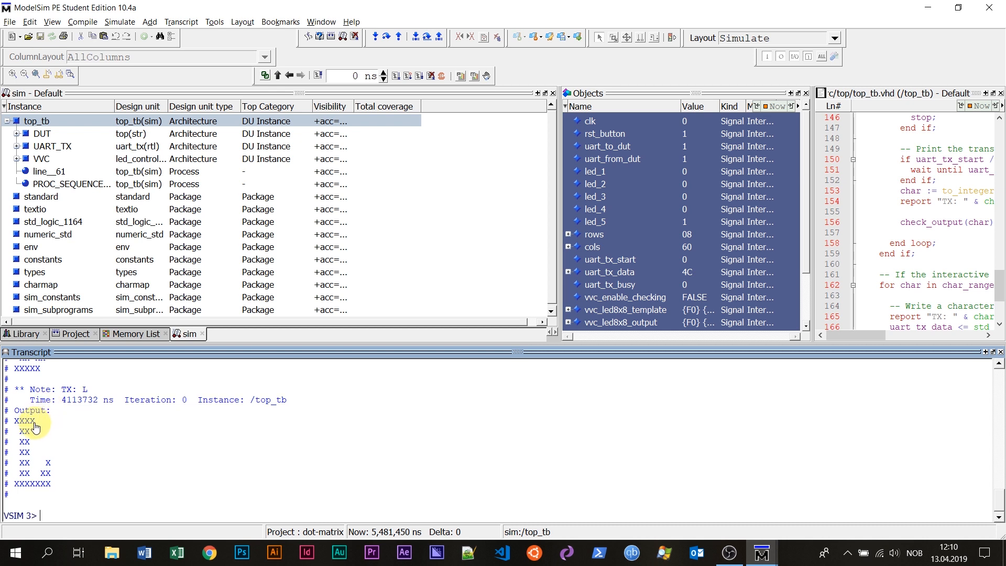
pyautogui.moveTo(46, 424)
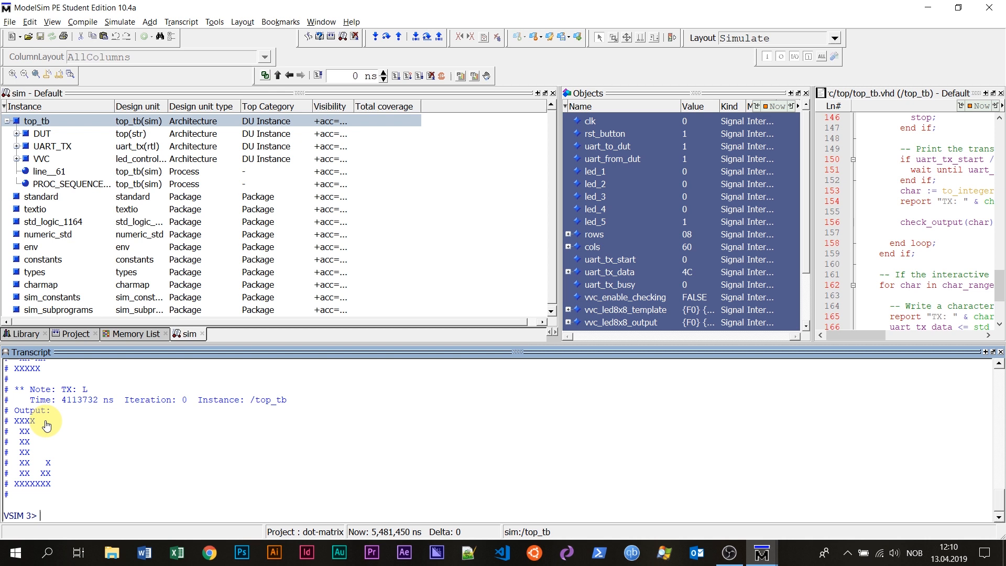
pyautogui.moveTo(50, 446)
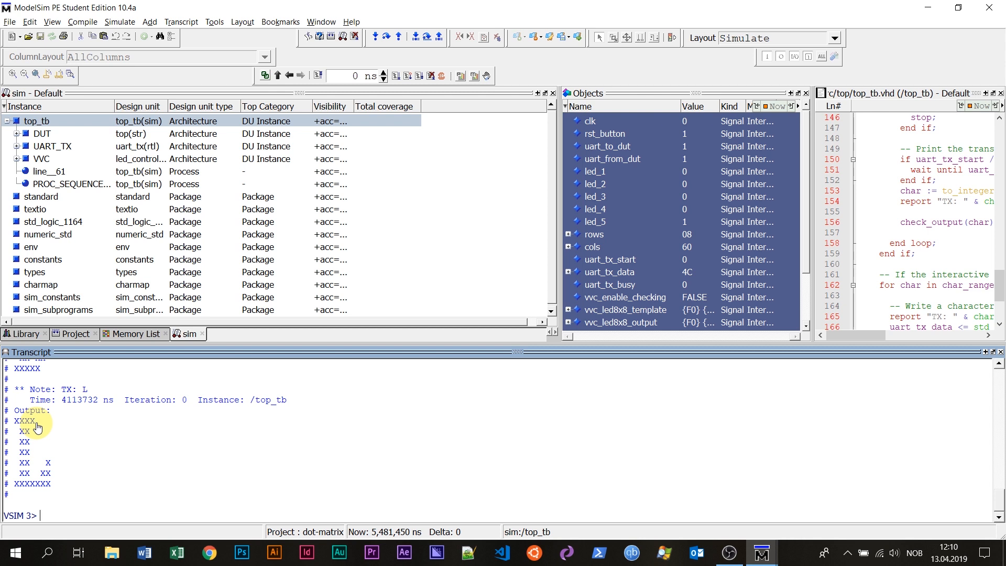
pyautogui.moveTo(50, 427)
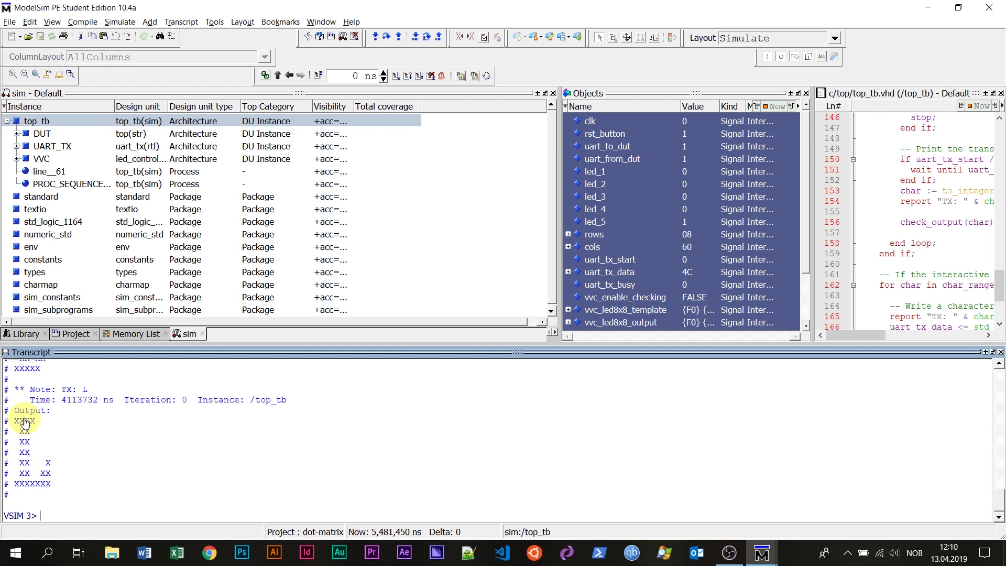
pyautogui.moveTo(25, 472)
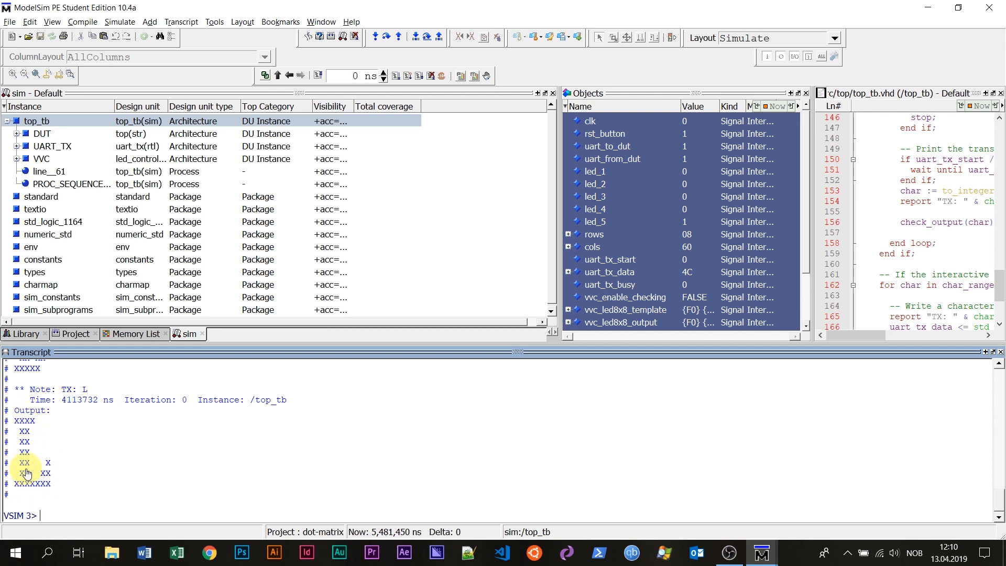
pyautogui.moveTo(86, 427)
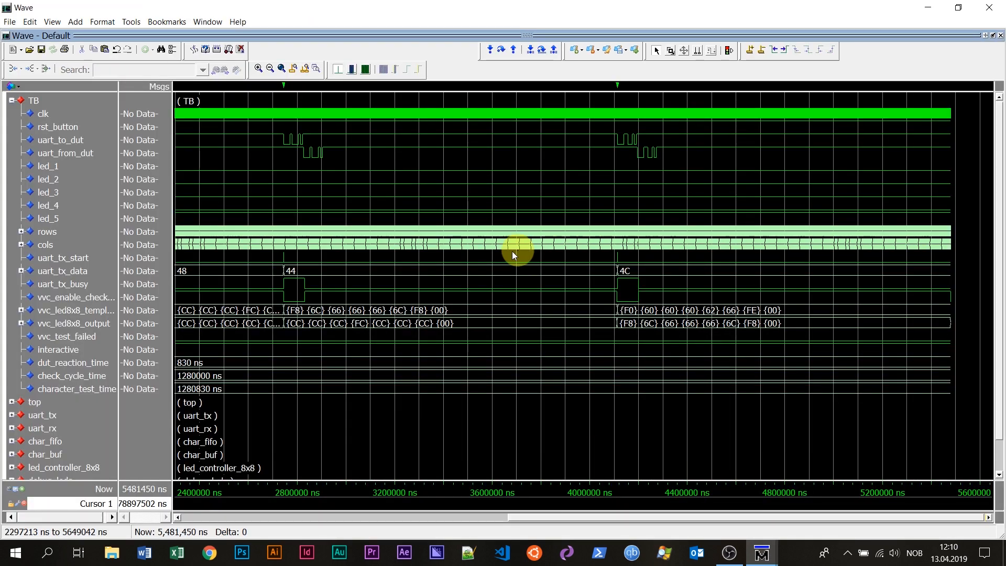
pyautogui.moveTo(478, 238)
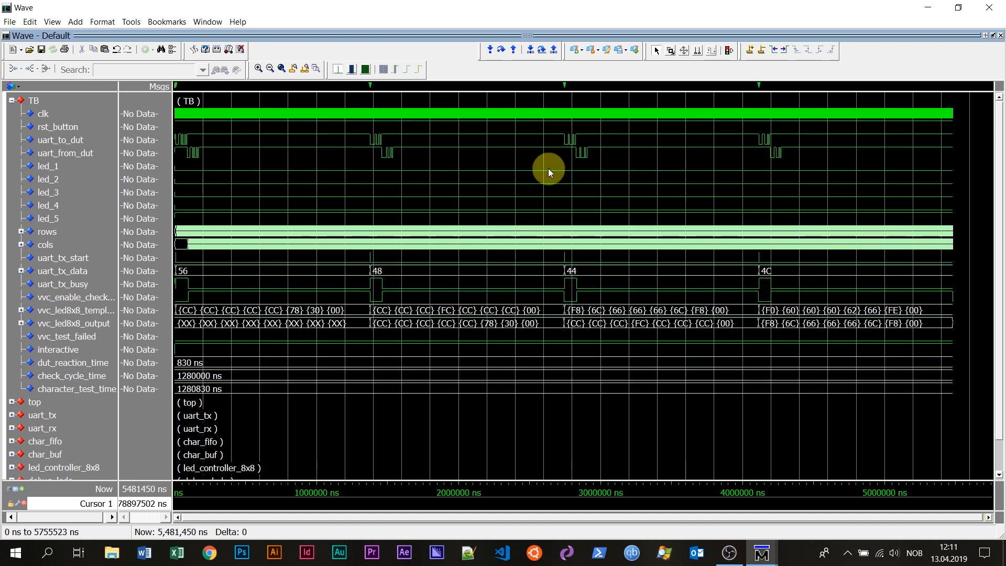
pyautogui.moveTo(173, 86)
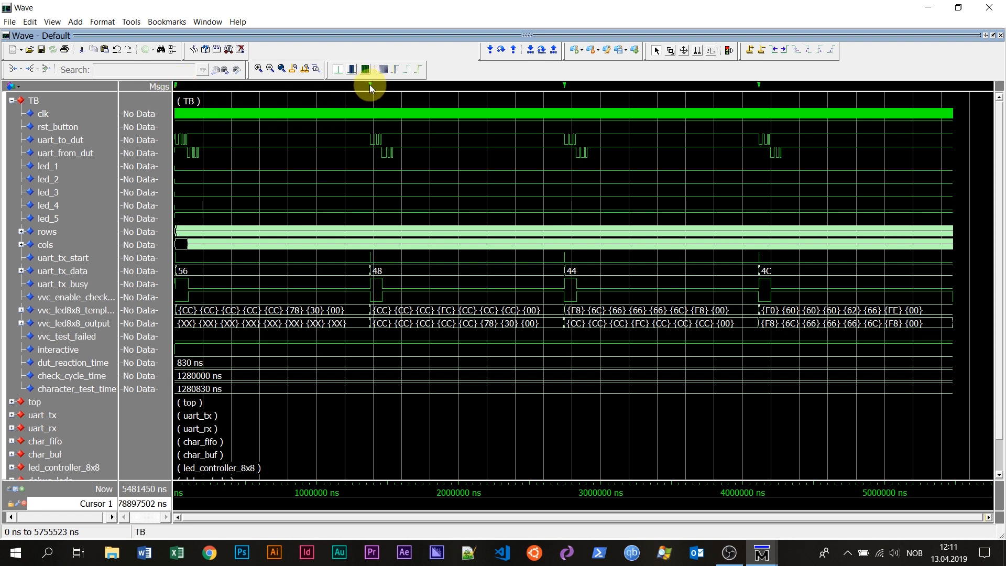
pyautogui.moveTo(369, 89)
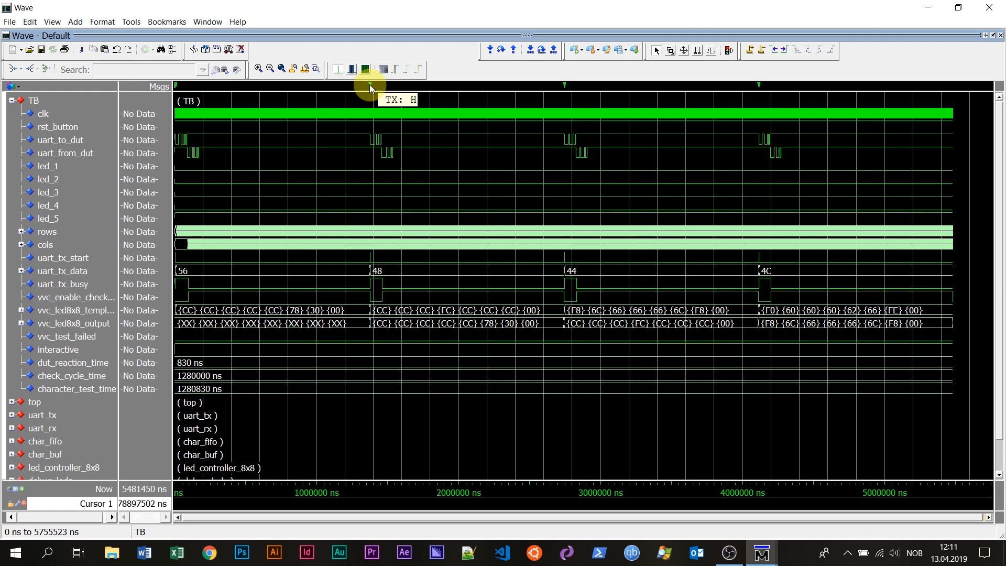
pyautogui.moveTo(363, 141)
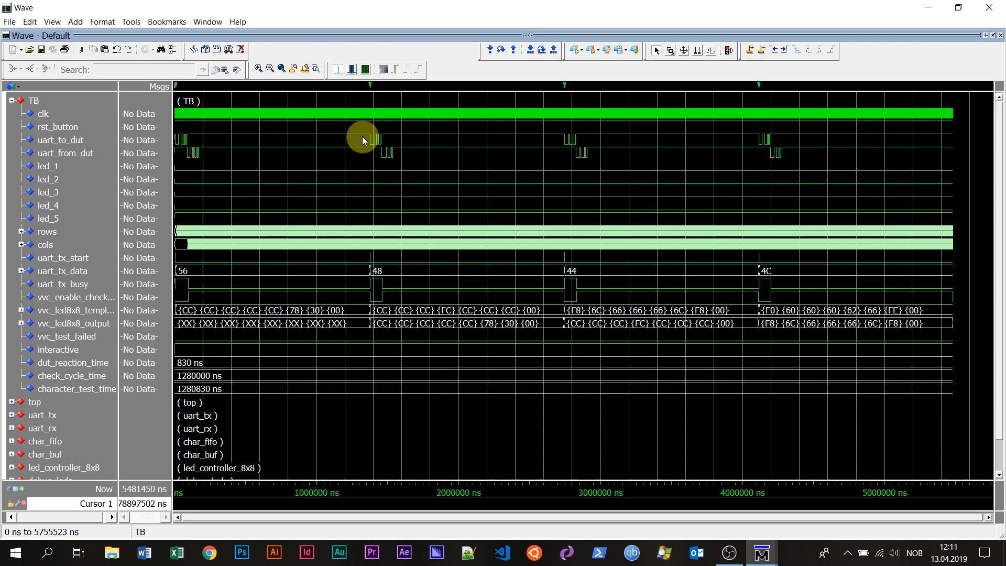
pyautogui.moveTo(514, 222)
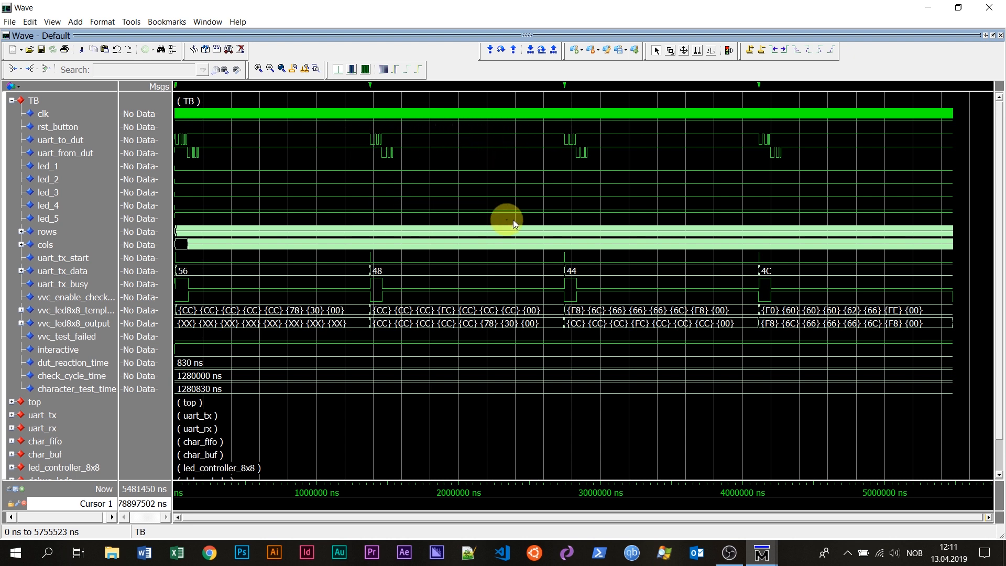
pyautogui.moveTo(529, 310)
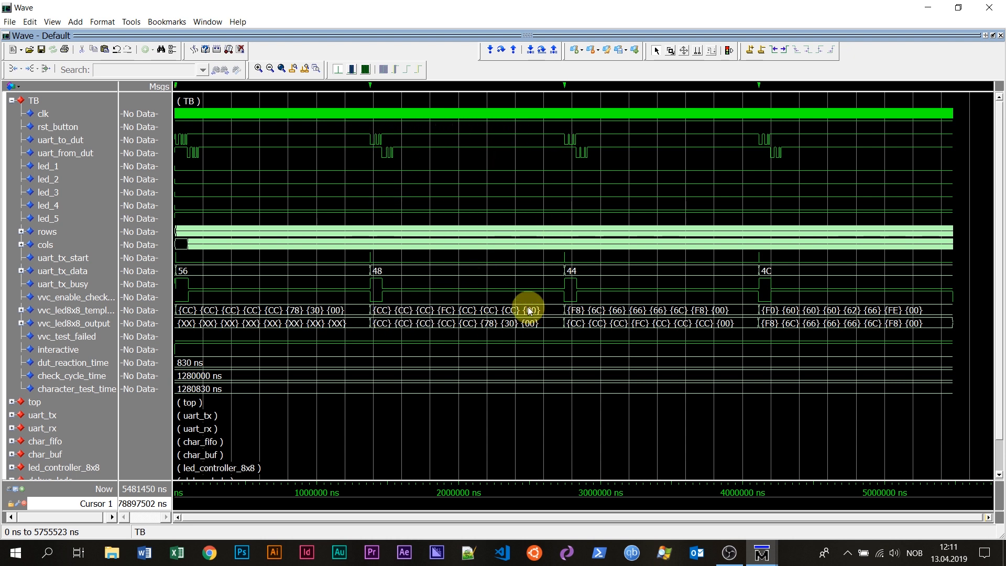
pyautogui.moveTo(529, 310)
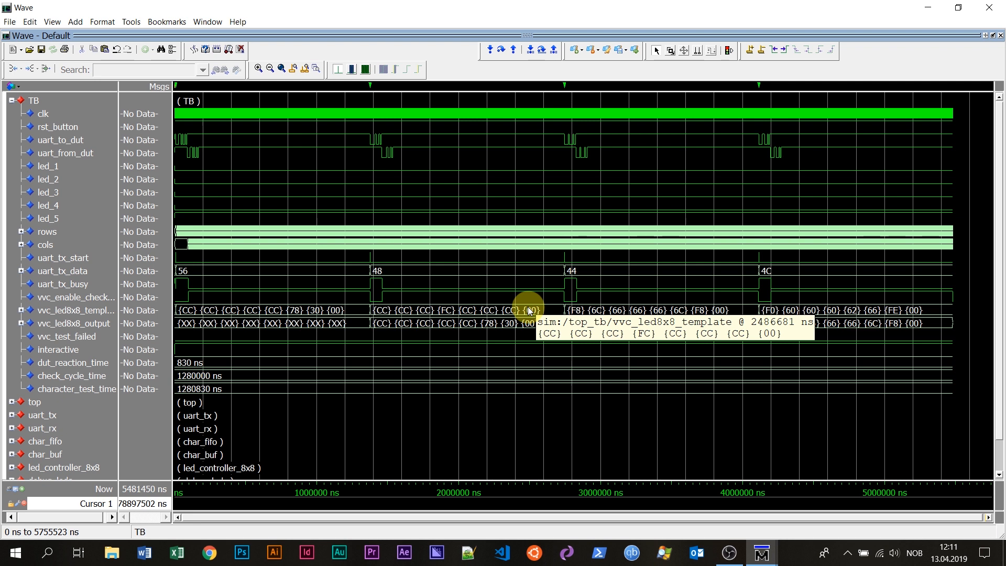
pyautogui.moveTo(563, 94)
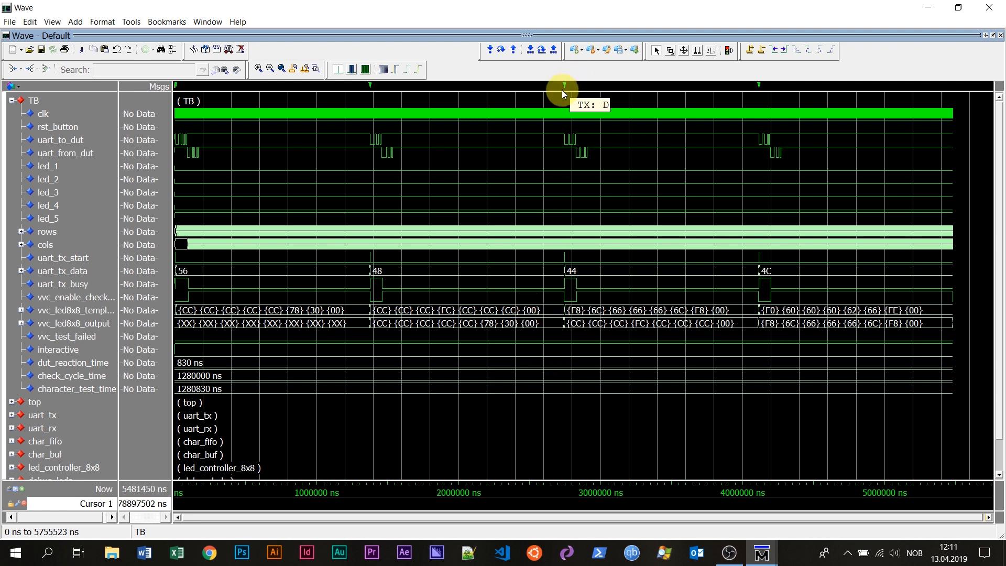
pyautogui.moveTo(567, 87)
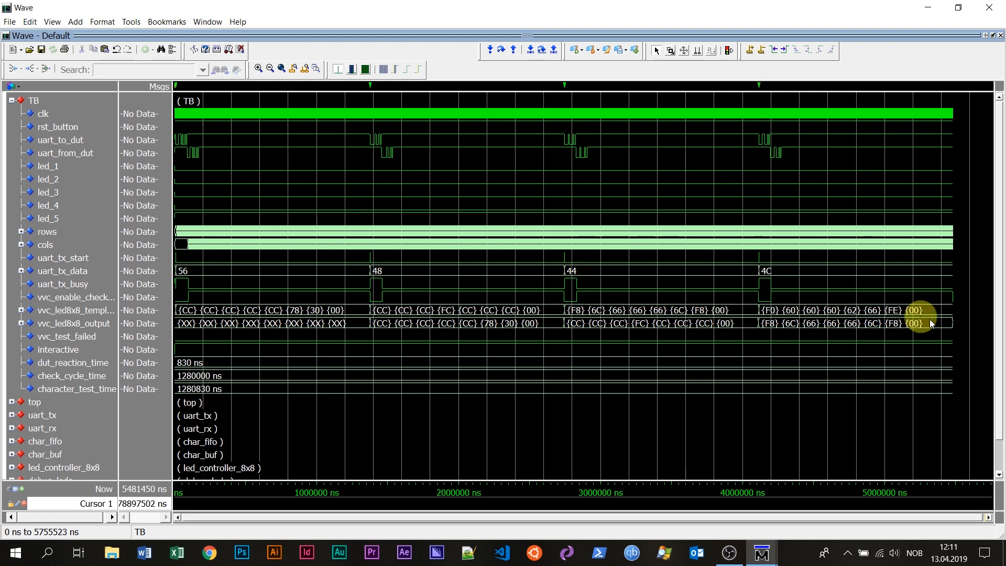
pyautogui.moveTo(325, 243)
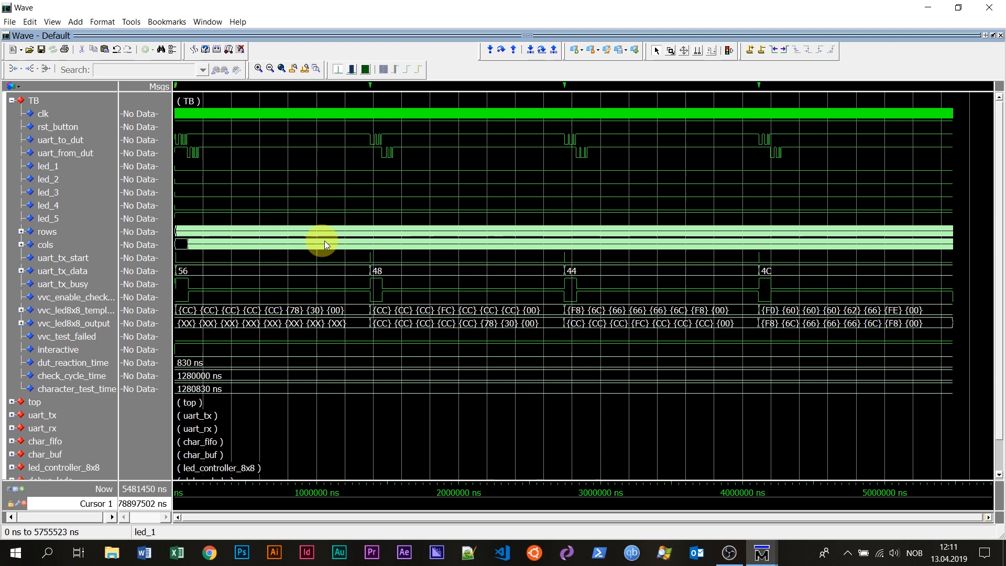
pyautogui.moveTo(896, 276)
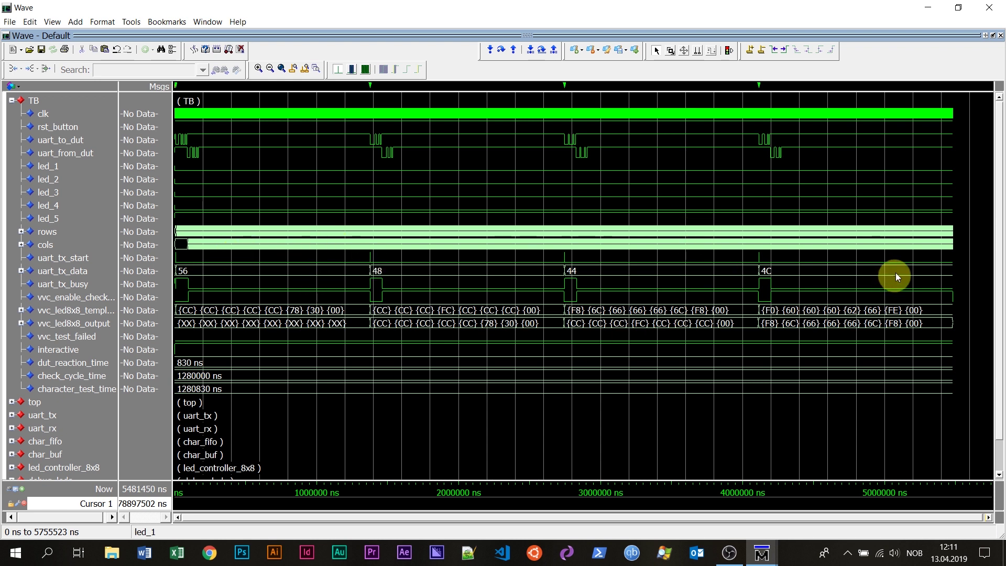
pyautogui.moveTo(949, 180)
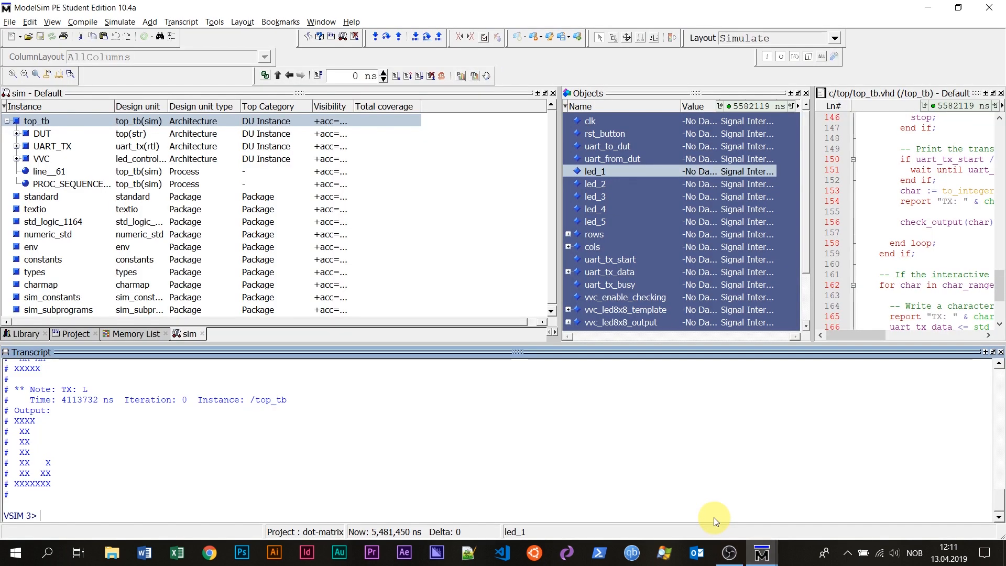
# Enter 'tx A' at the VSIM prompt to transmit the character A
pyautogui.write('tx A')
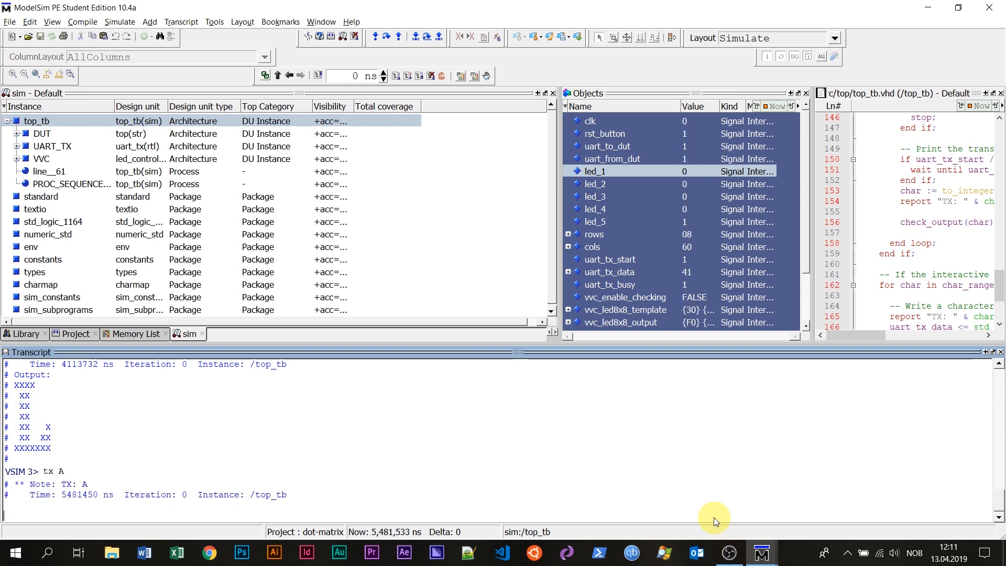
pyautogui.moveTo(702, 503)
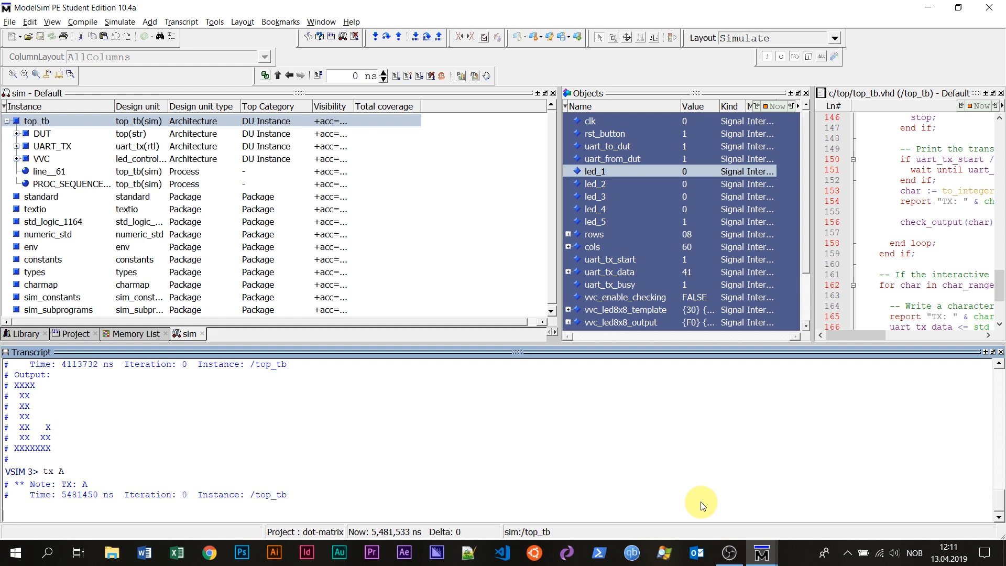
pyautogui.moveTo(760, 553)
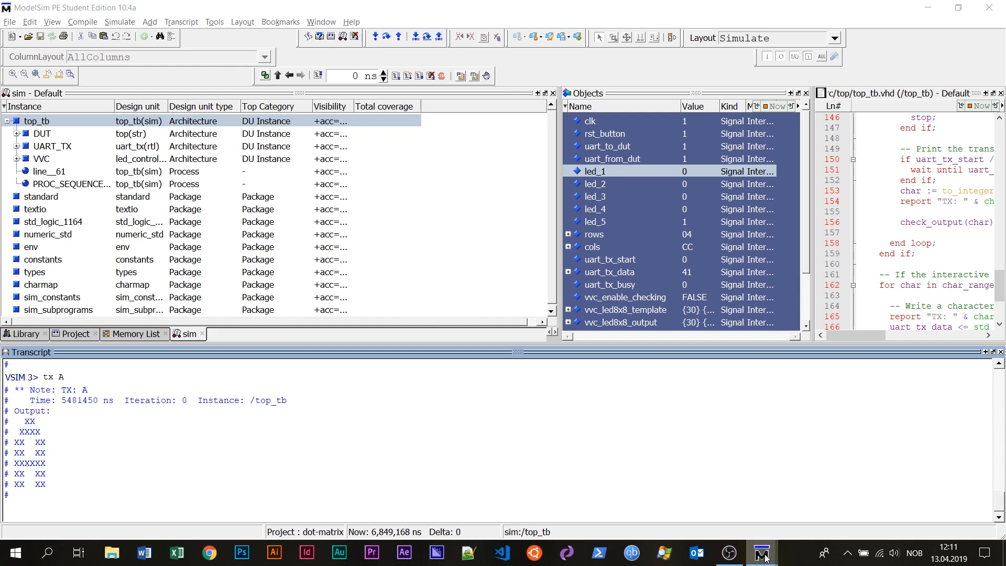
pyautogui.moveTo(760, 553)
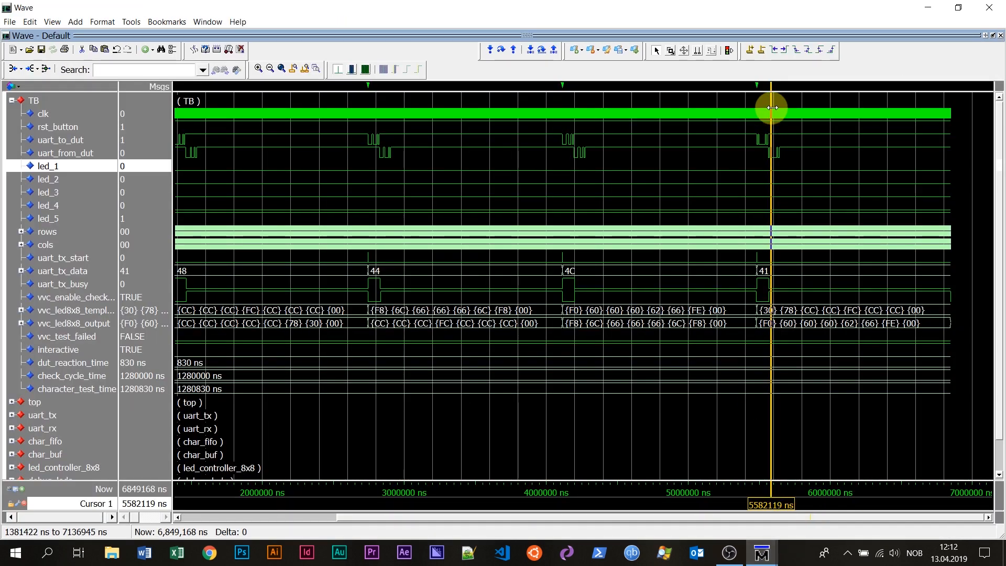
pyautogui.moveTo(810, 130)
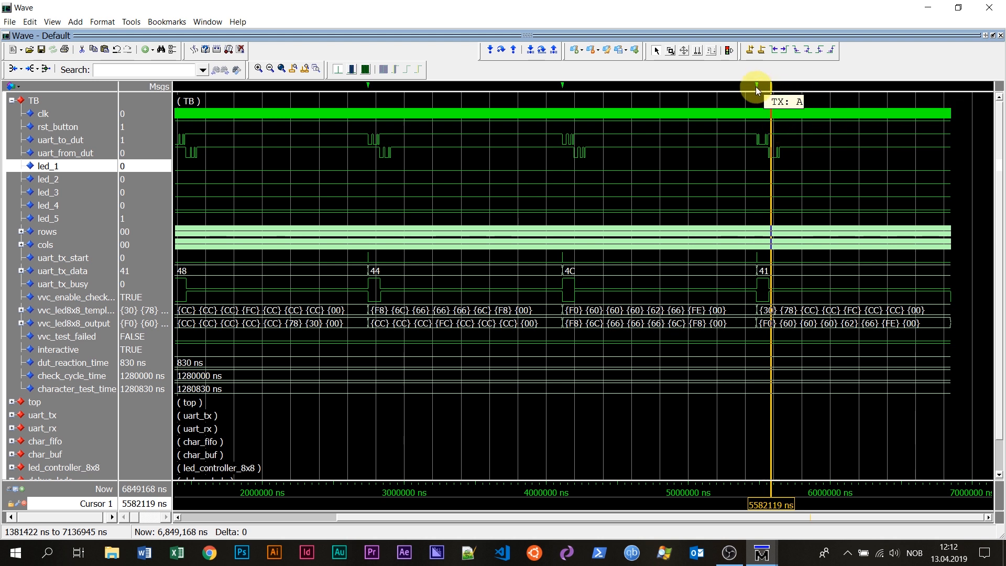
pyautogui.moveTo(809, 353)
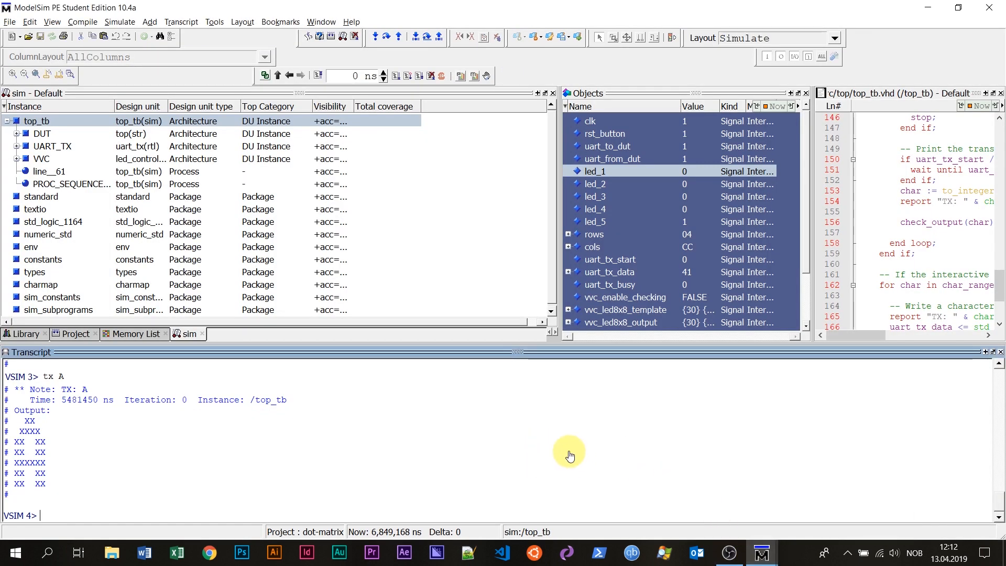
pyautogui.moveTo(453, 412)
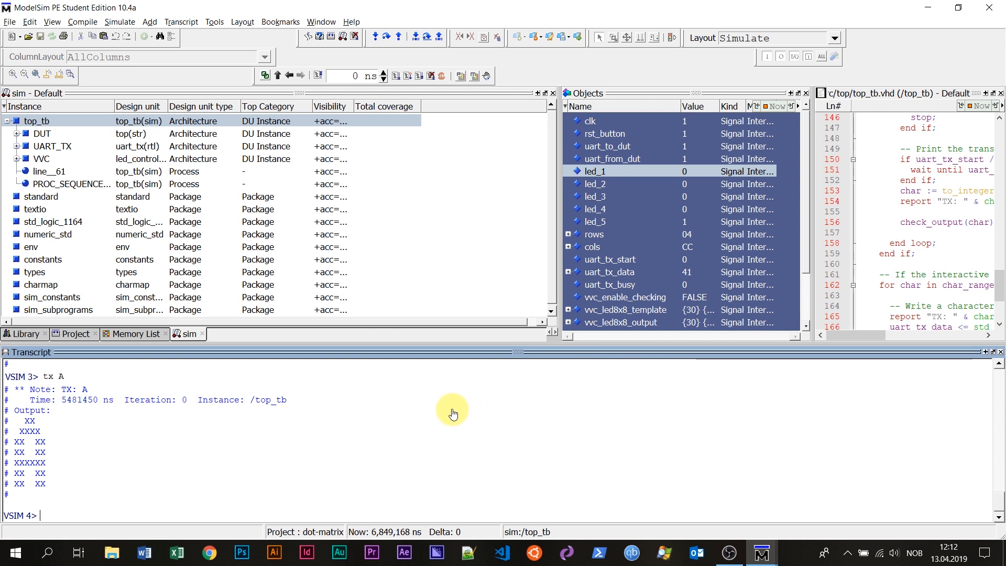
pyautogui.moveTo(406, 417)
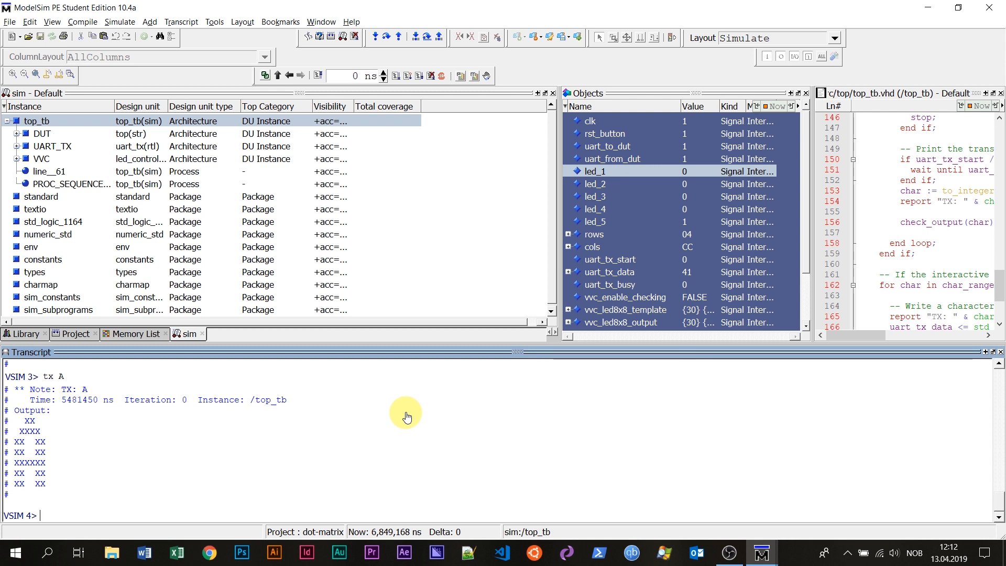
pyautogui.moveTo(450, 421)
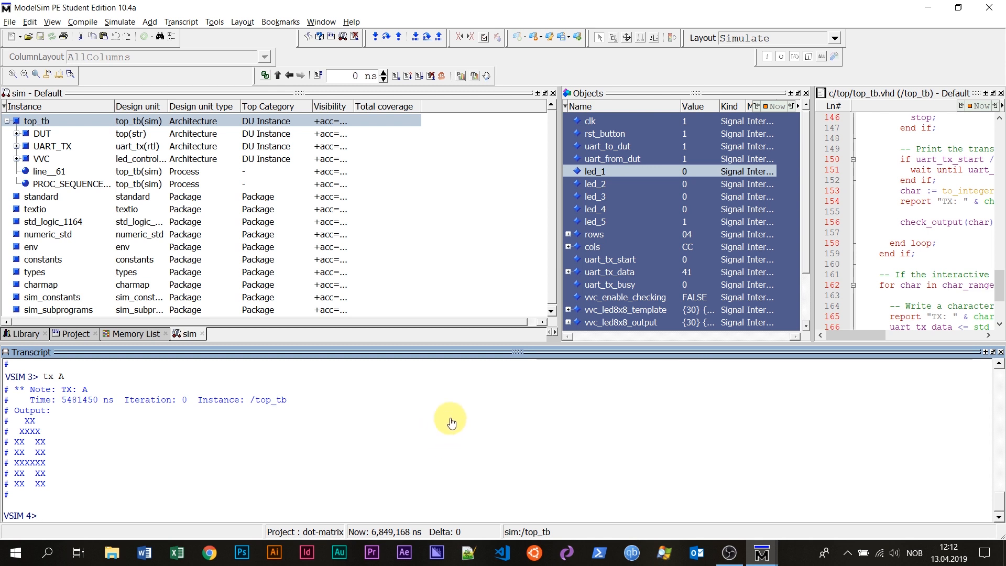
pyautogui.moveTo(430, 446)
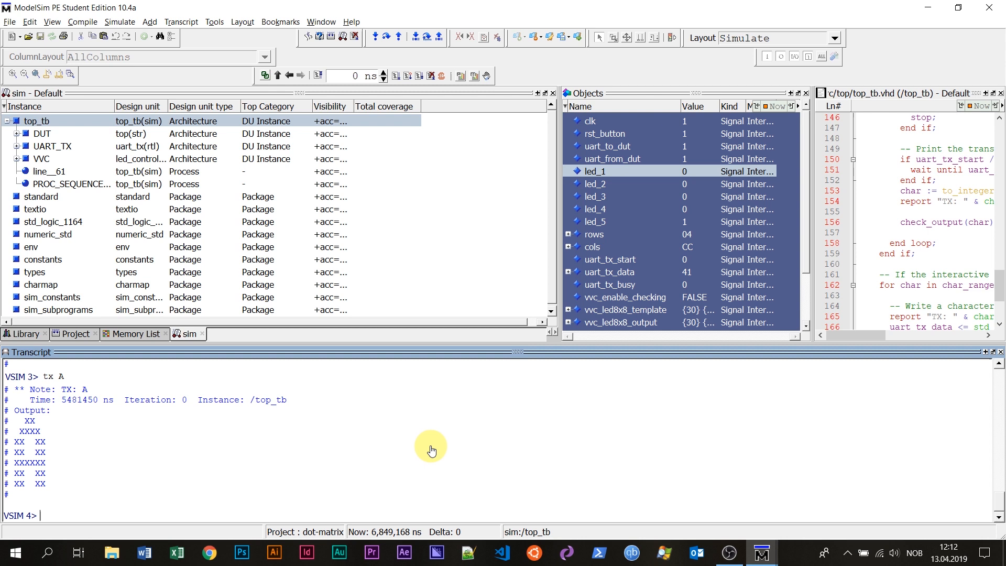
pyautogui.moveTo(391, 414)
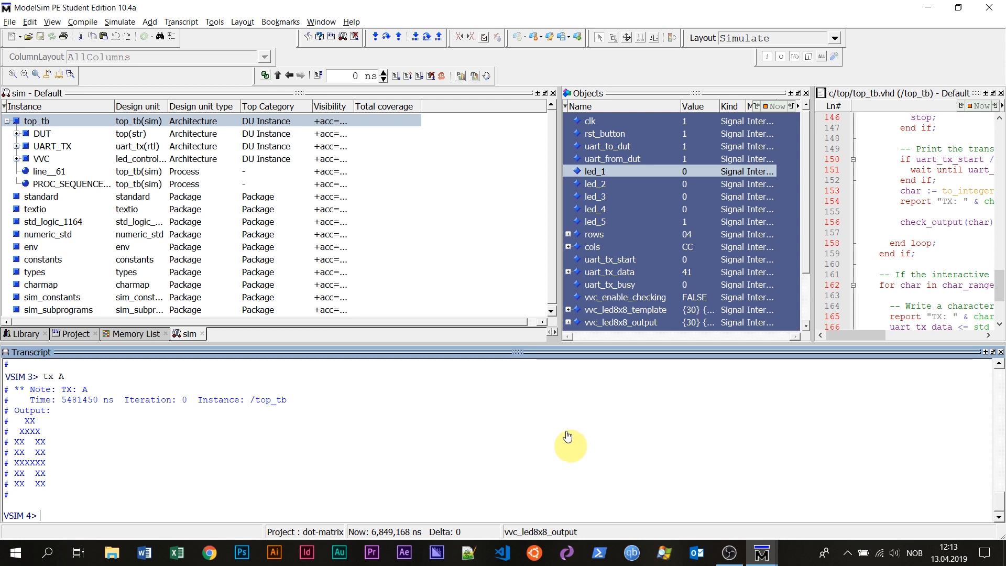
pyautogui.moveTo(542, 439)
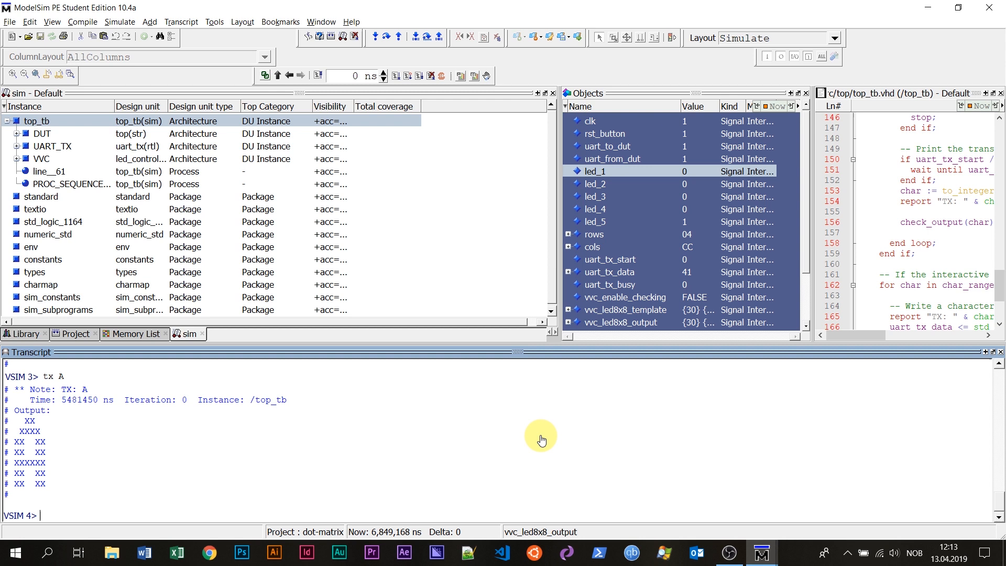